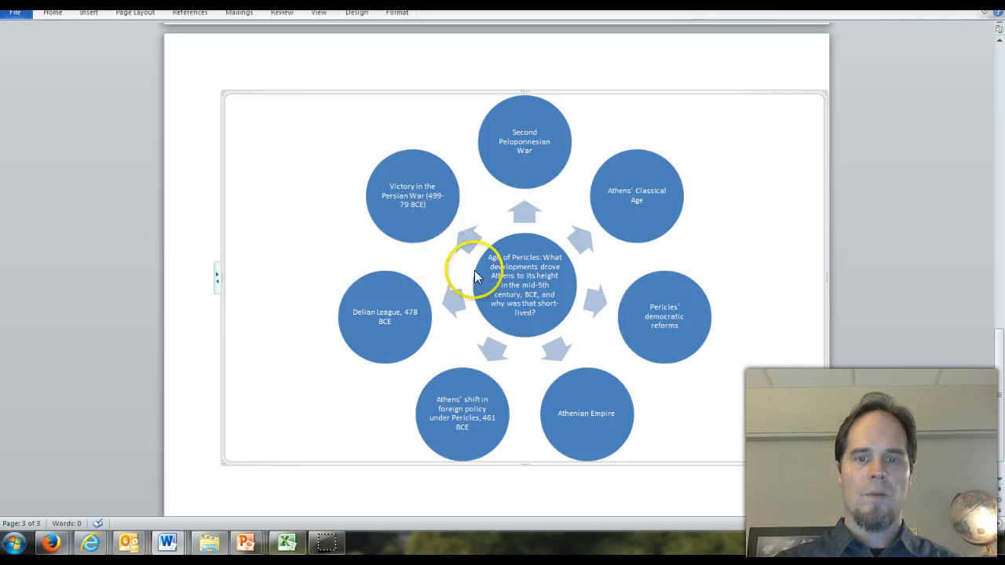
mouse_move(438, 351)
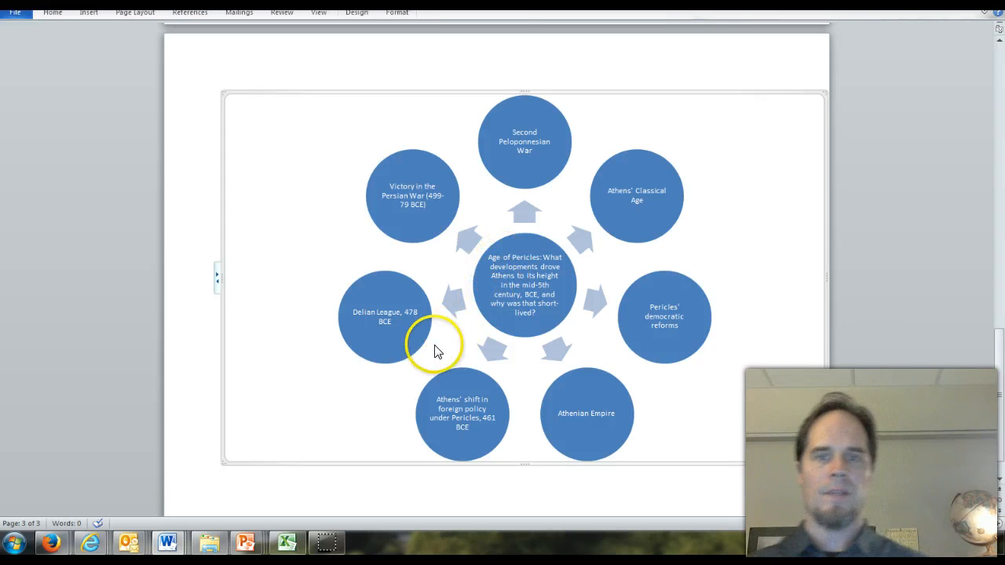
mouse_move(511, 400)
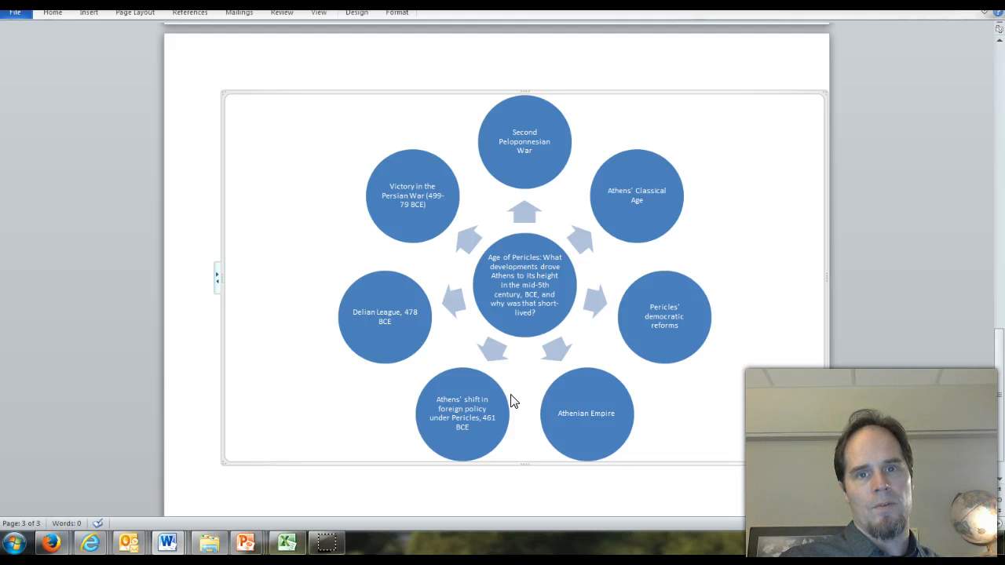
mouse_move(871, 202)
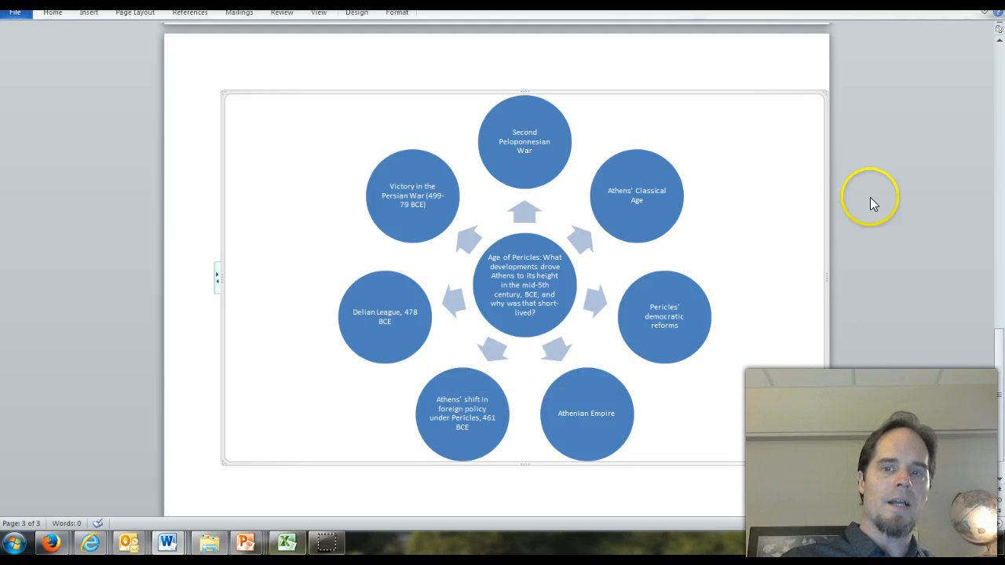
mouse_move(637, 195)
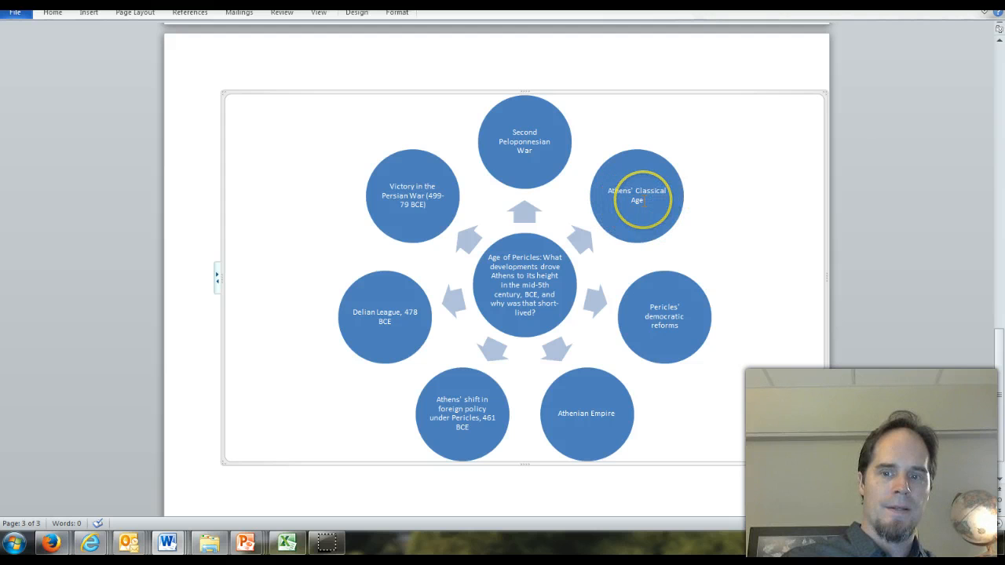
mouse_move(677, 202)
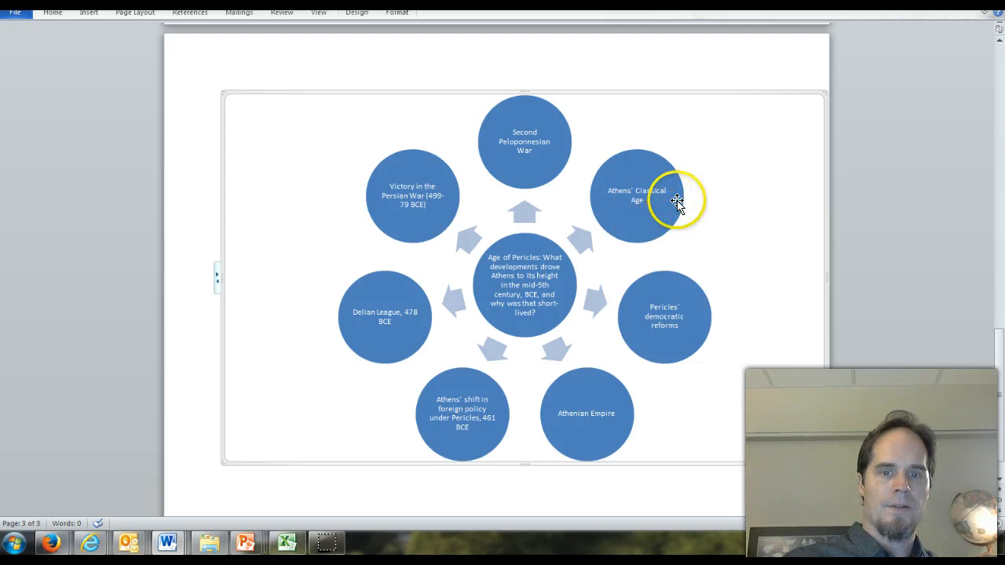
mouse_move(620, 257)
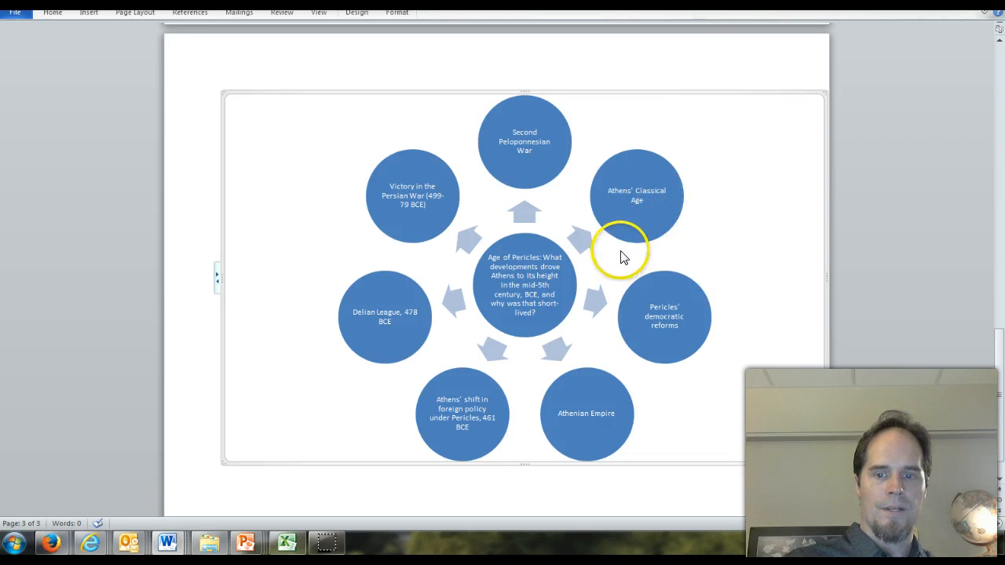
mouse_move(620, 251)
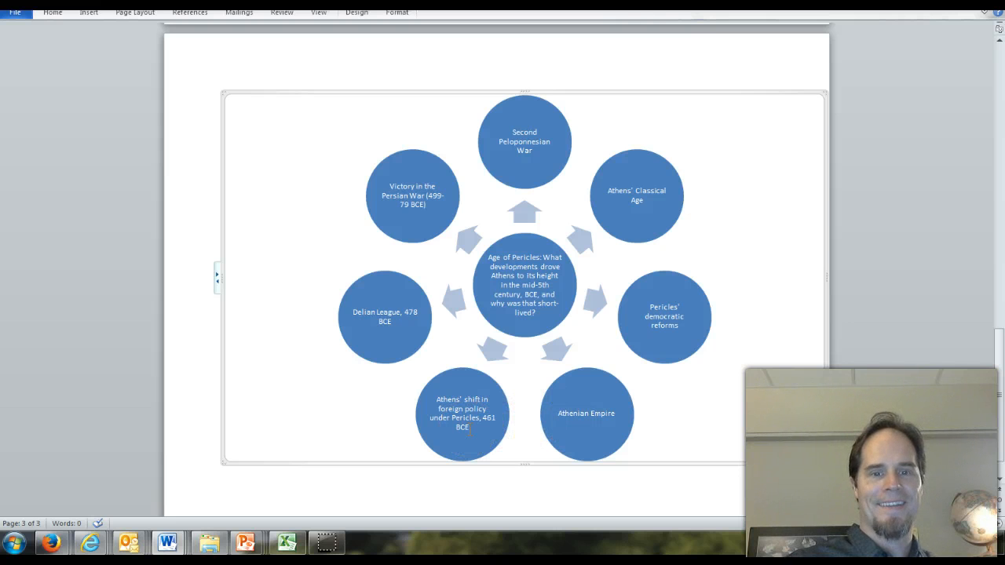
Show thumbnails of the open Word documents from the taskbar Word icon.
click(412, 196)
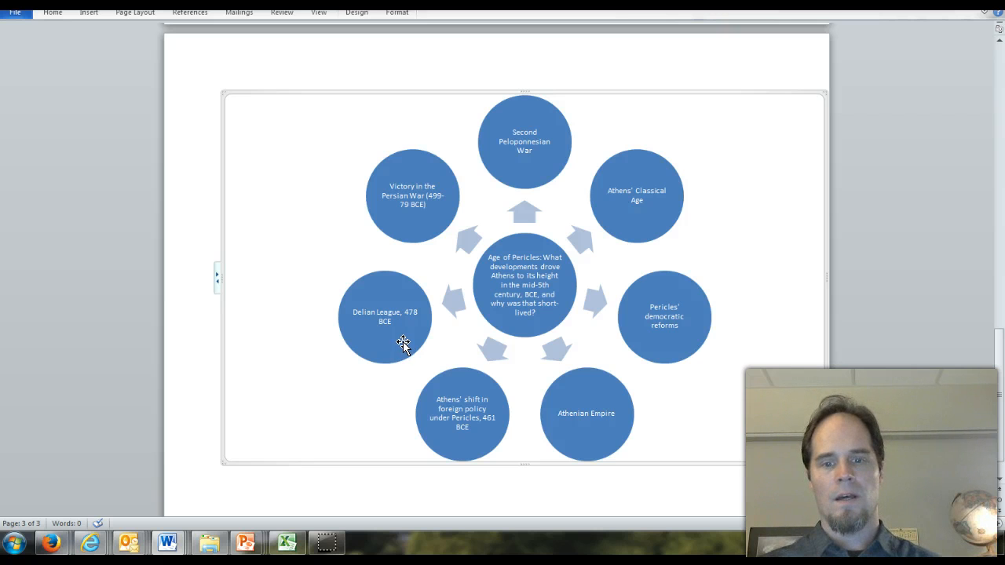
click(462, 414)
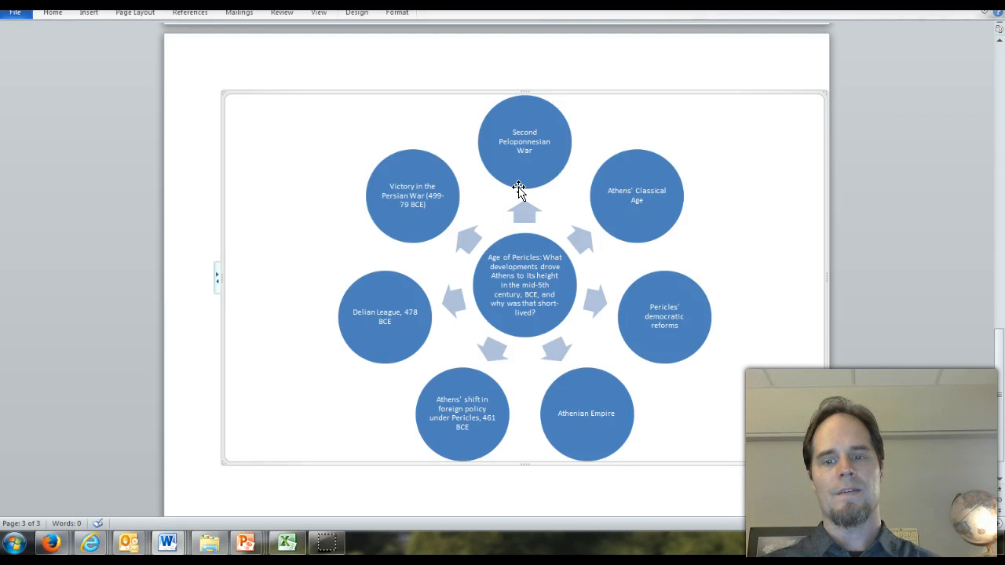
mouse_move(470, 344)
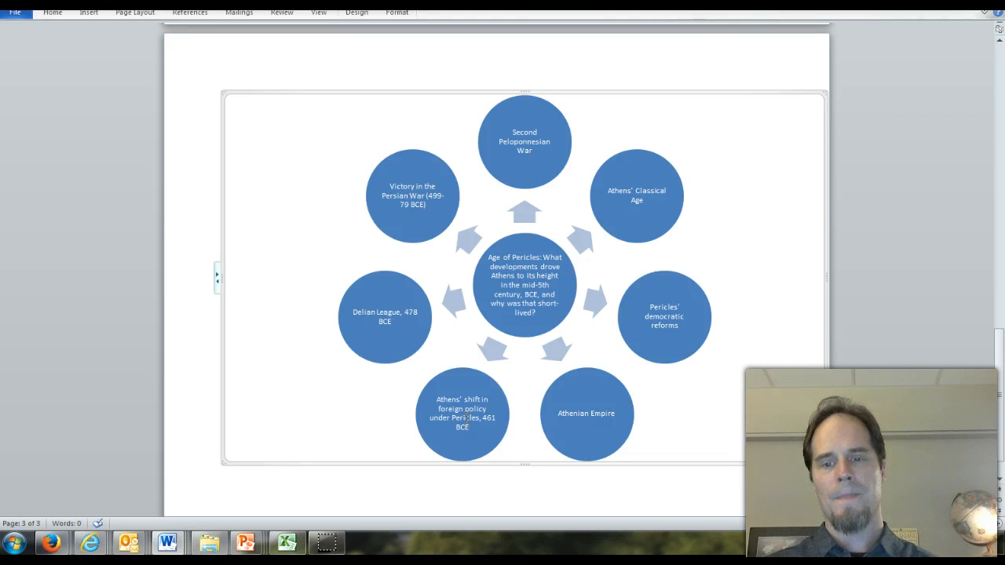
click(586, 414)
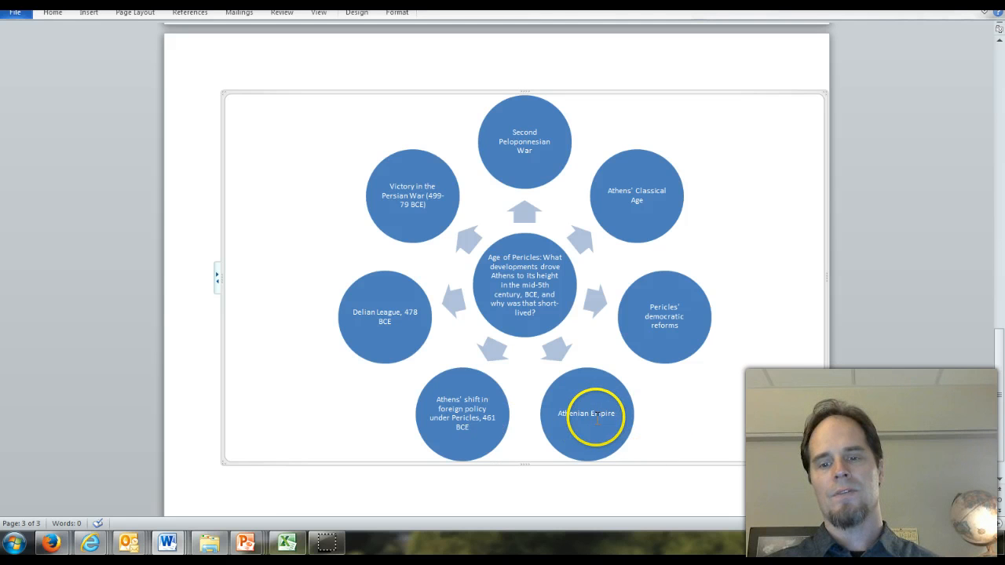
mouse_move(593, 400)
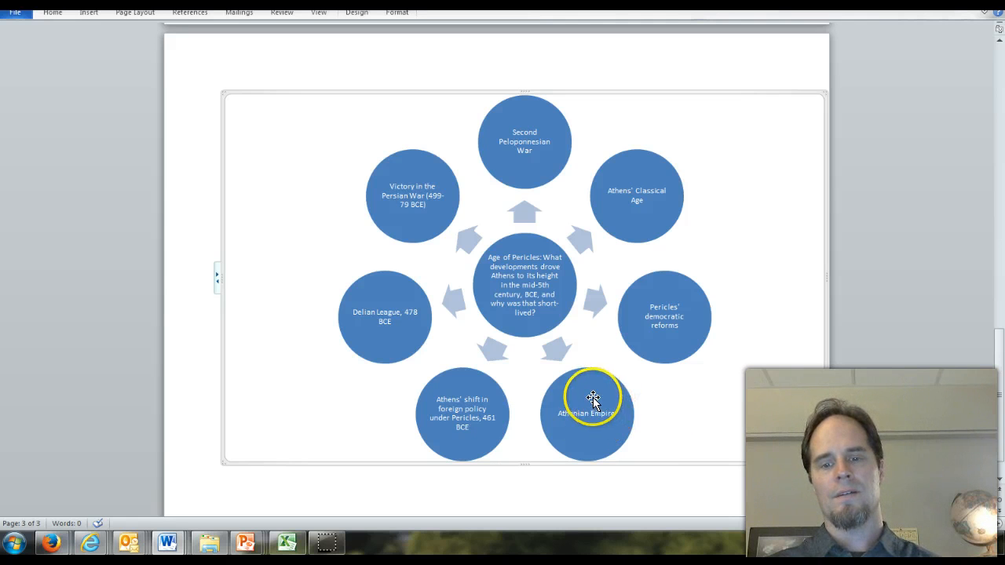
mouse_move(563, 383)
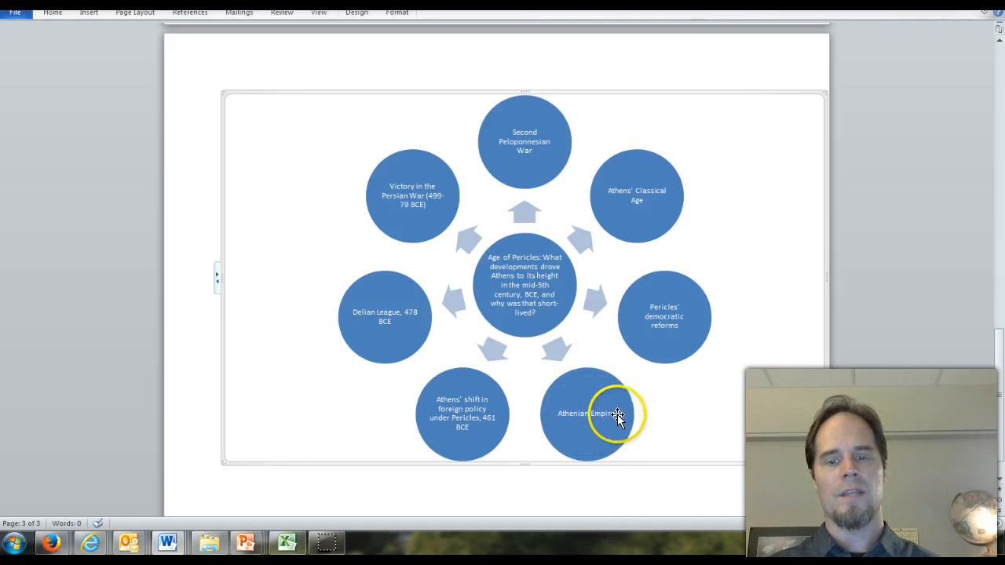
mouse_move(572, 405)
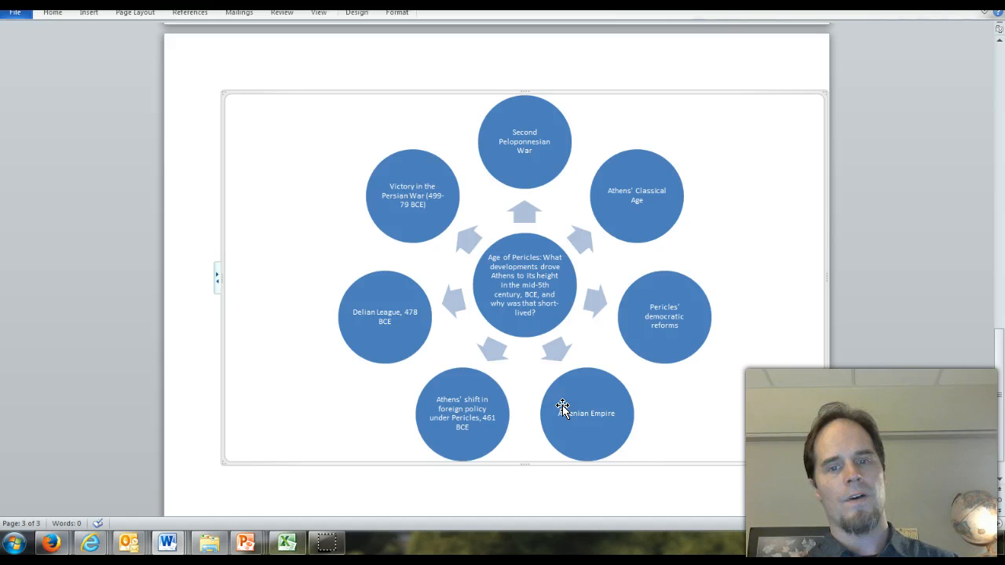
click(588, 413)
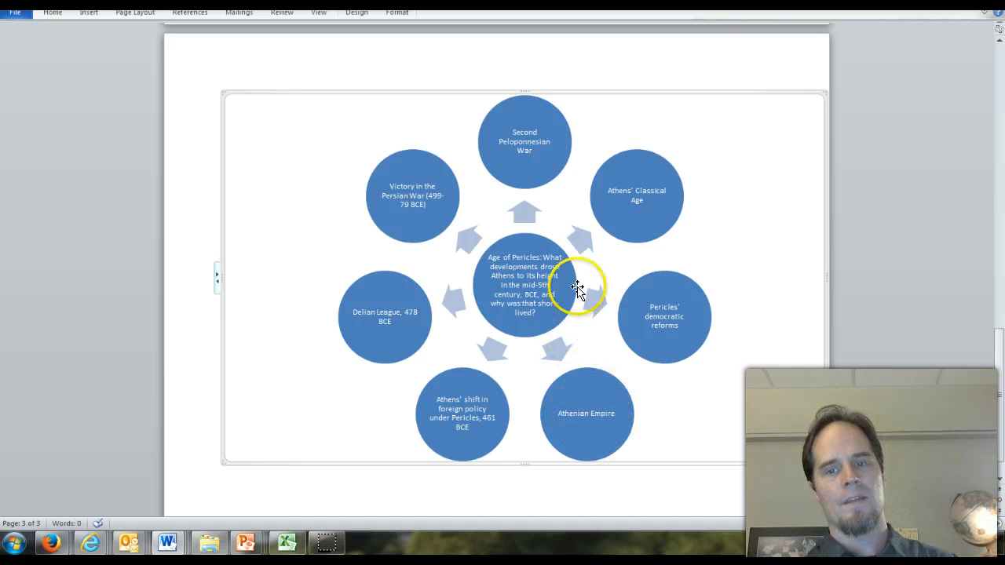
mouse_move(660, 167)
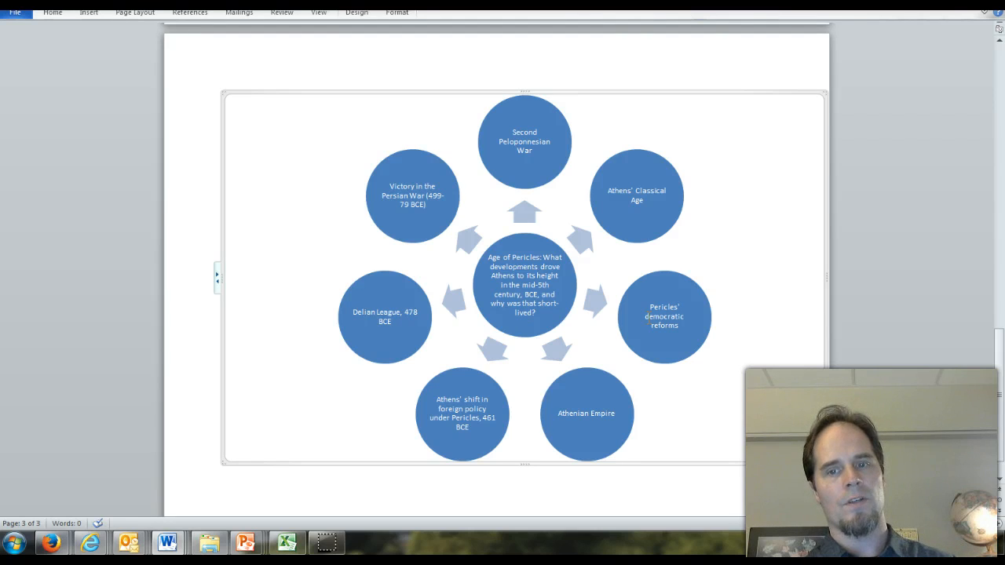
mouse_move(632, 391)
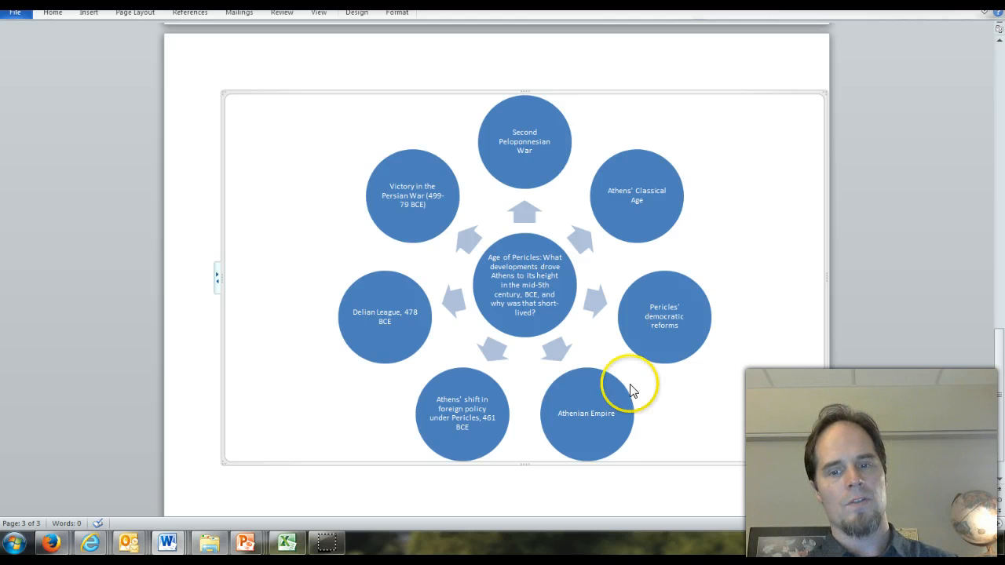
mouse_move(642, 176)
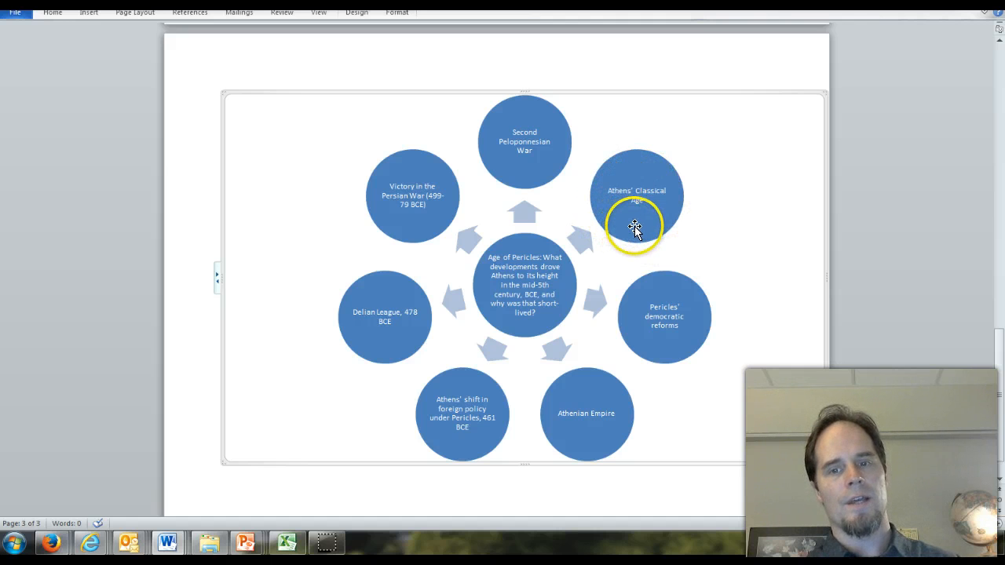
mouse_move(636, 230)
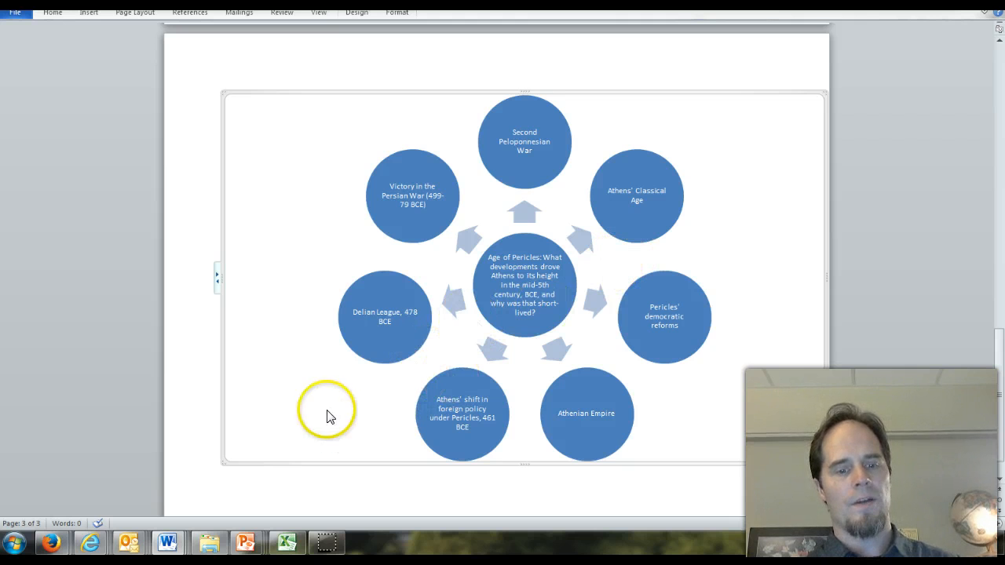
mouse_move(166, 542)
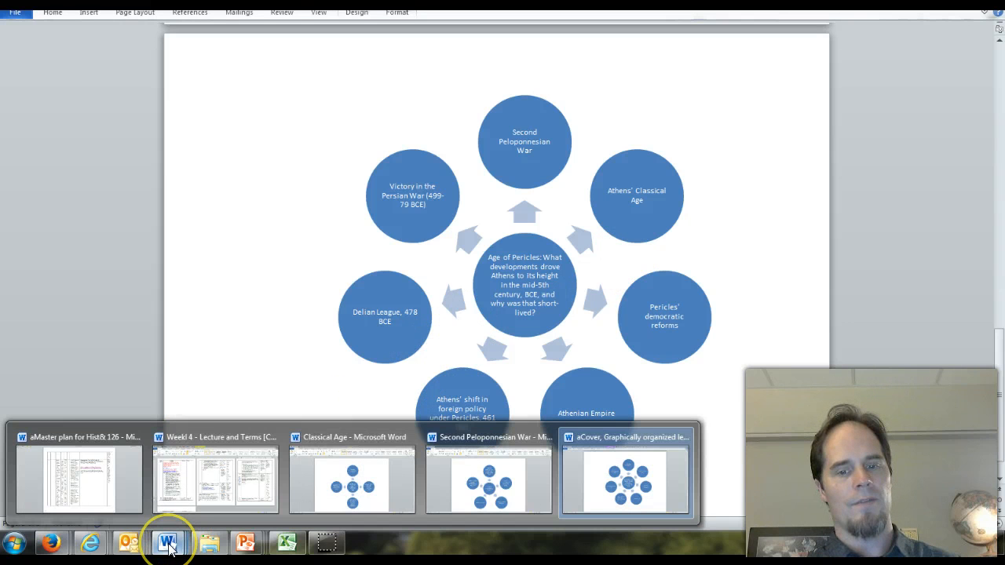
mouse_move(353, 487)
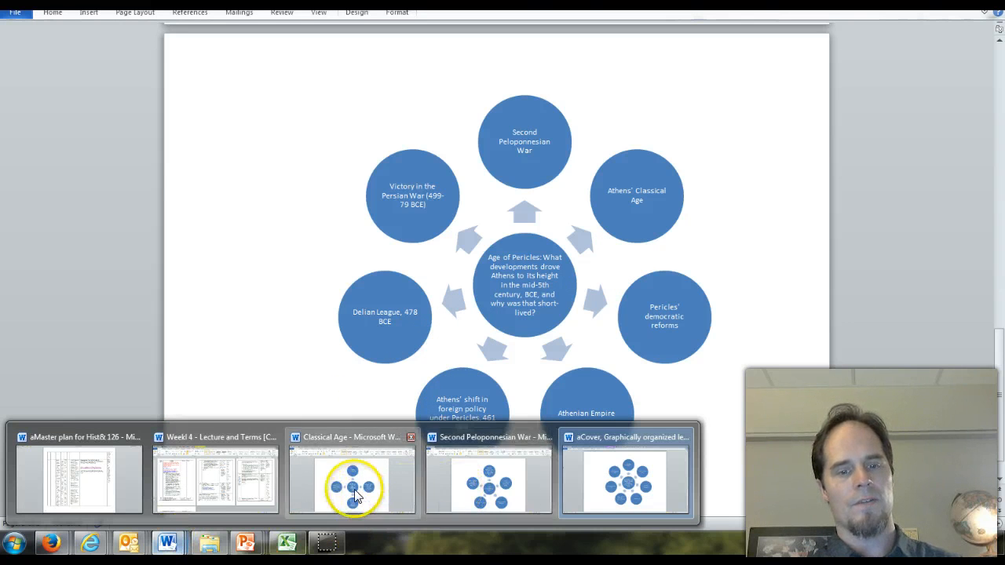
Switch to the 'Classical Age' document with its four-circle Athenian Age diagram.
click(352, 483)
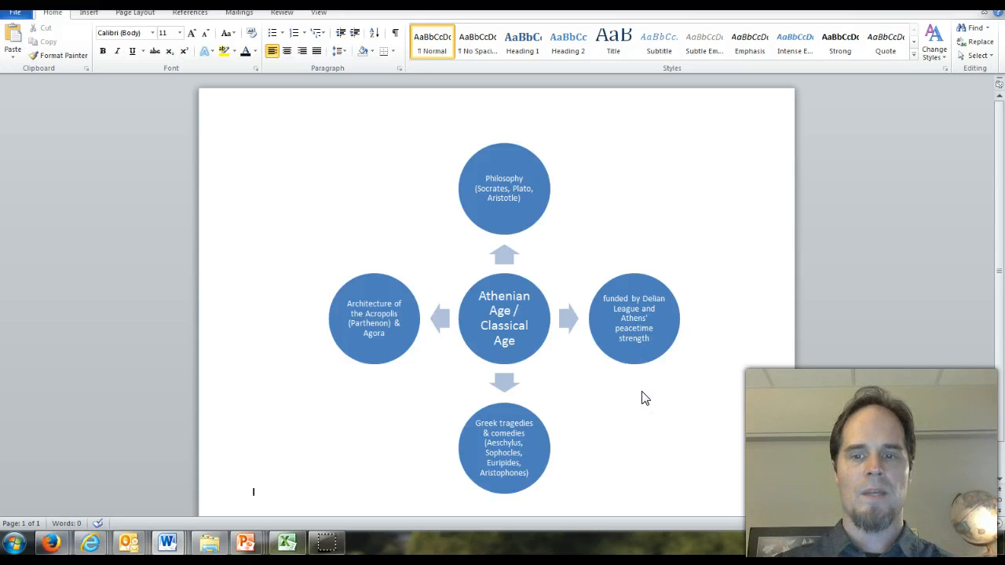
mouse_move(540, 363)
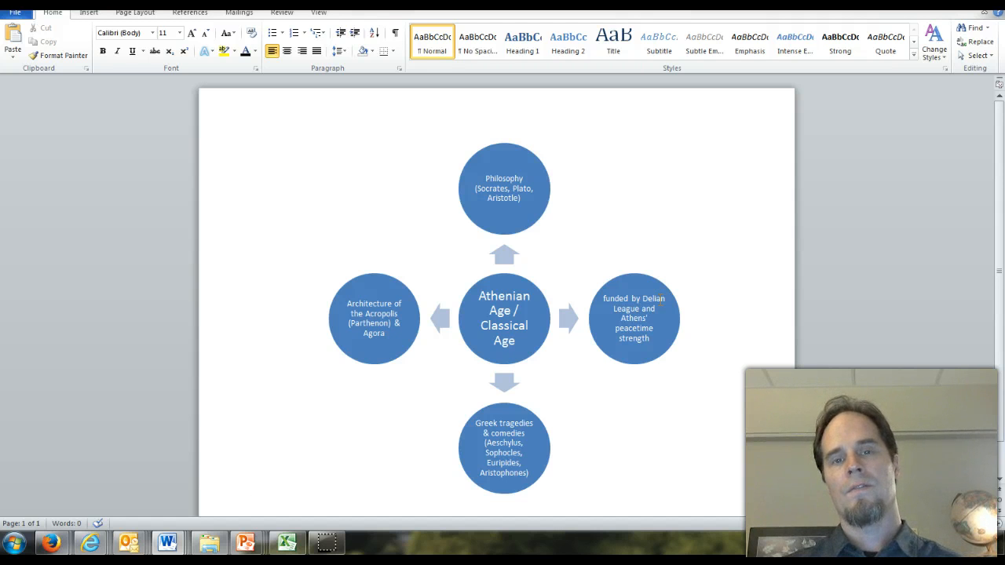
click(252, 492)
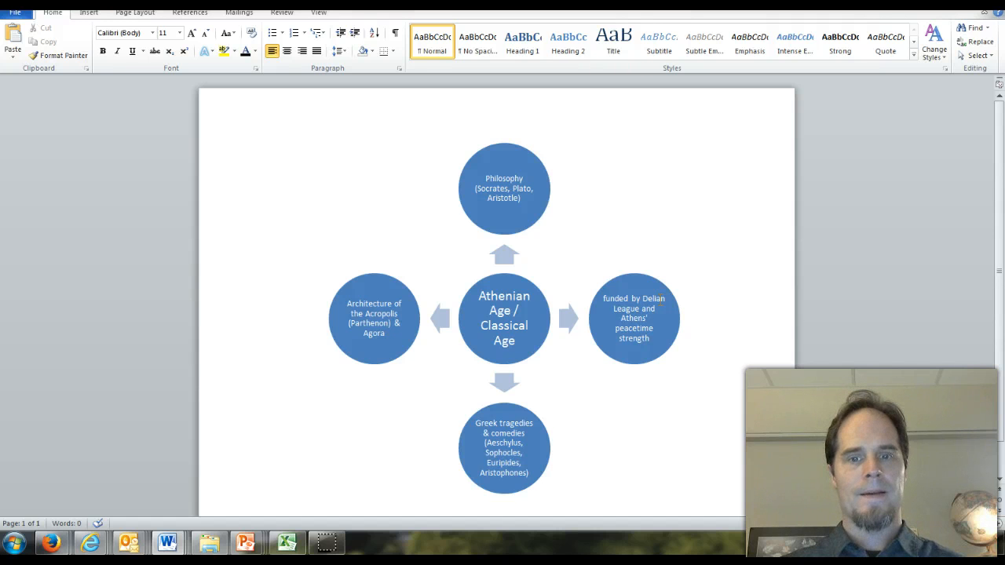
click(253, 492)
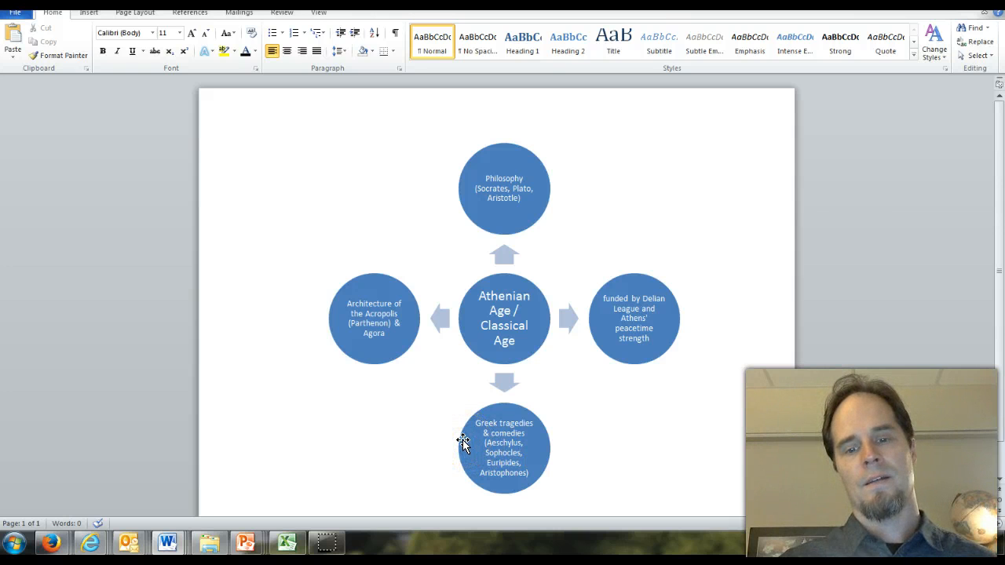
click(253, 492)
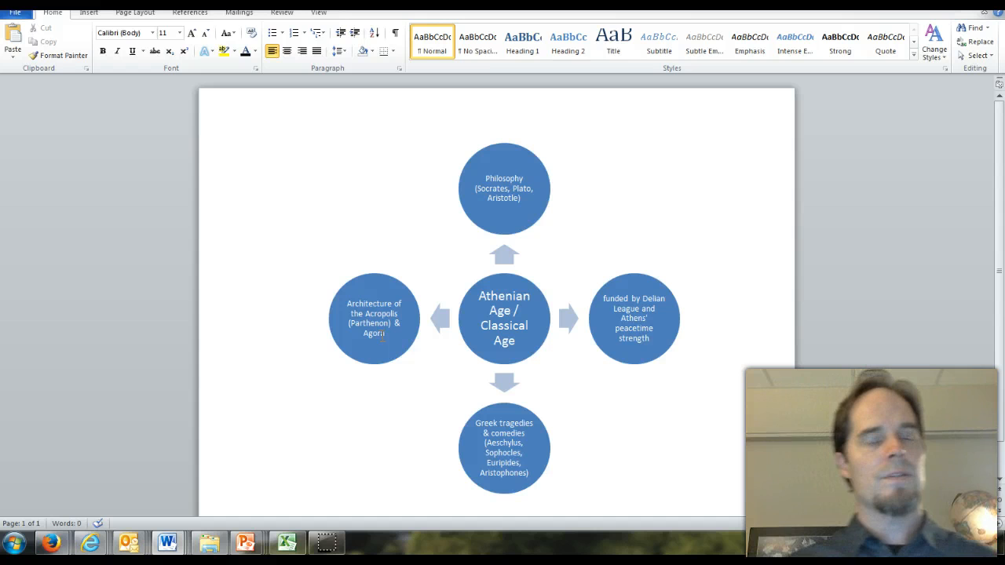
click(384, 322)
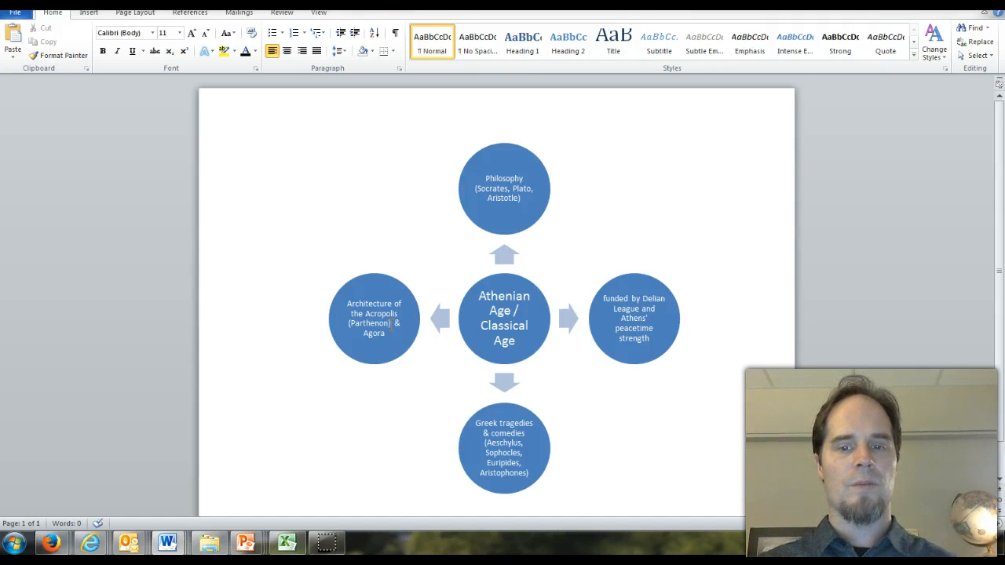
click(253, 492)
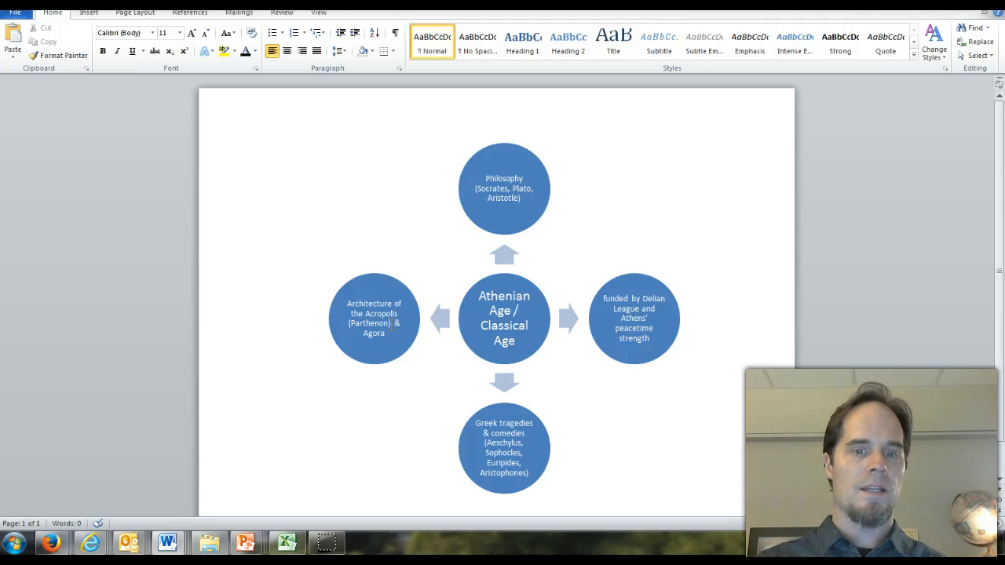
click(253, 492)
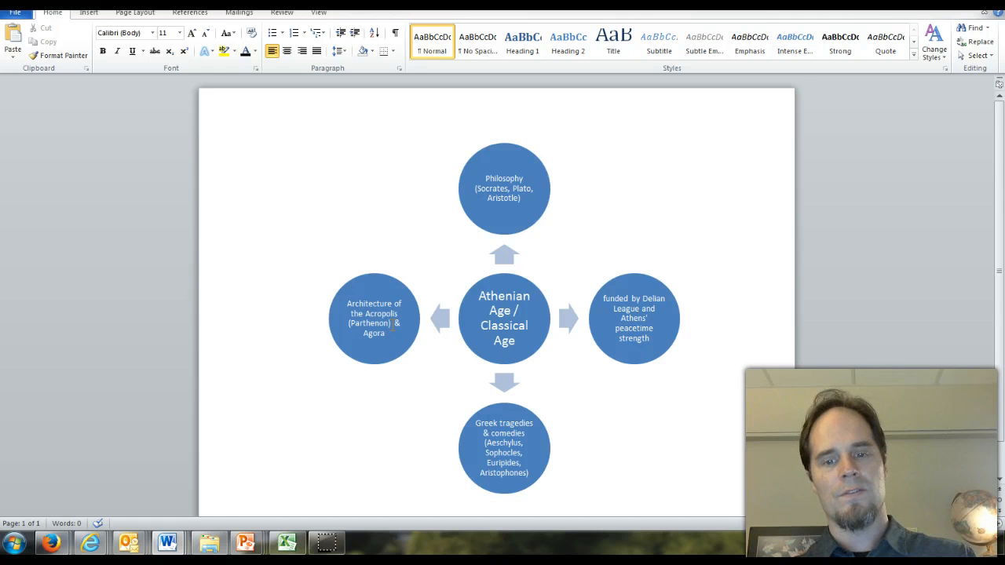
click(252, 493)
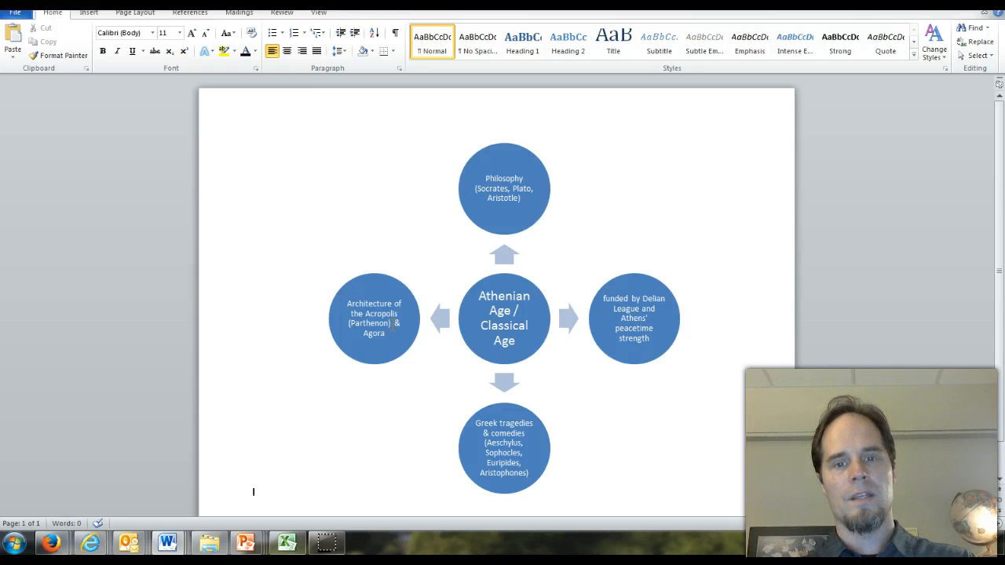
mouse_move(490, 275)
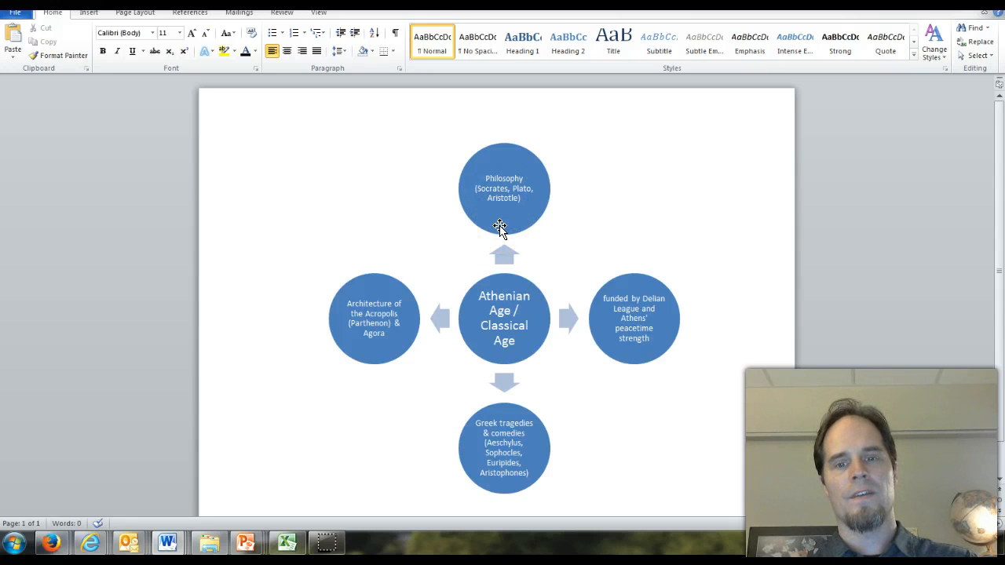
click(253, 492)
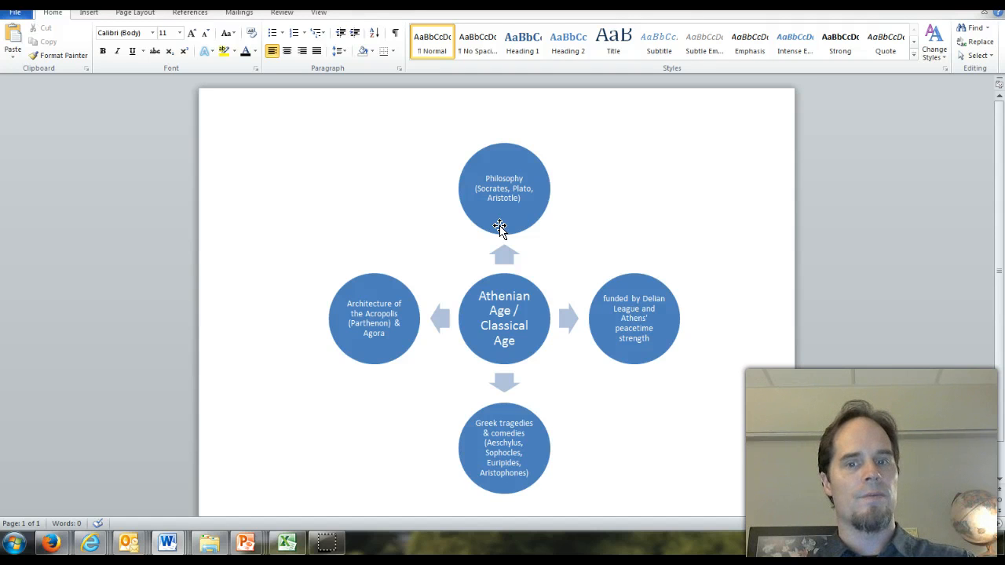
click(253, 493)
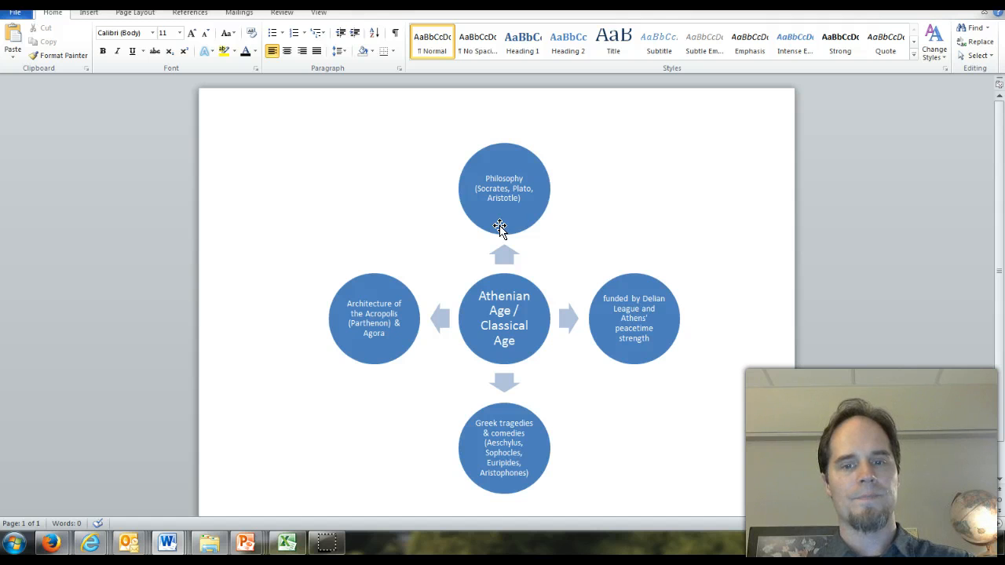
mouse_move(426, 508)
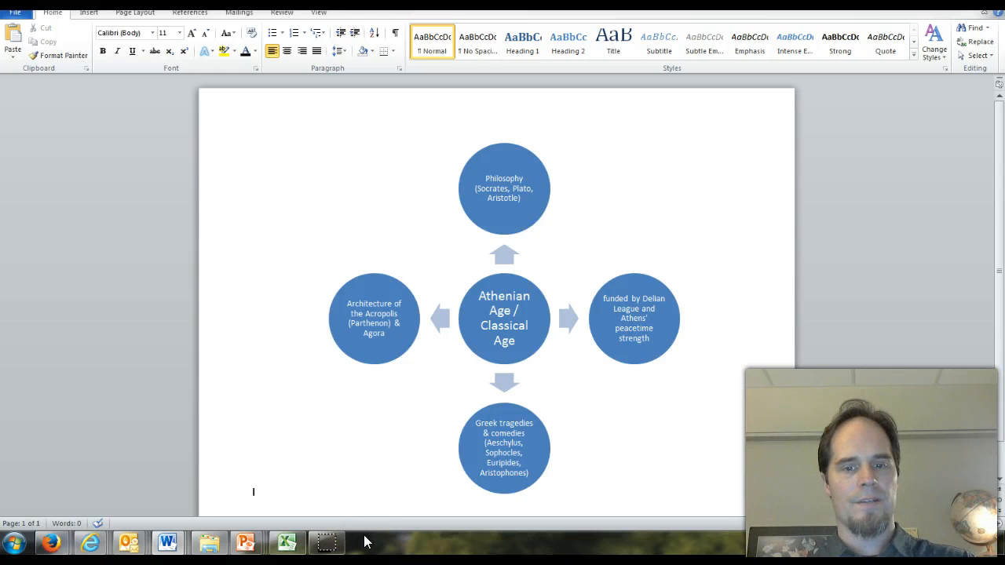
mouse_move(291, 541)
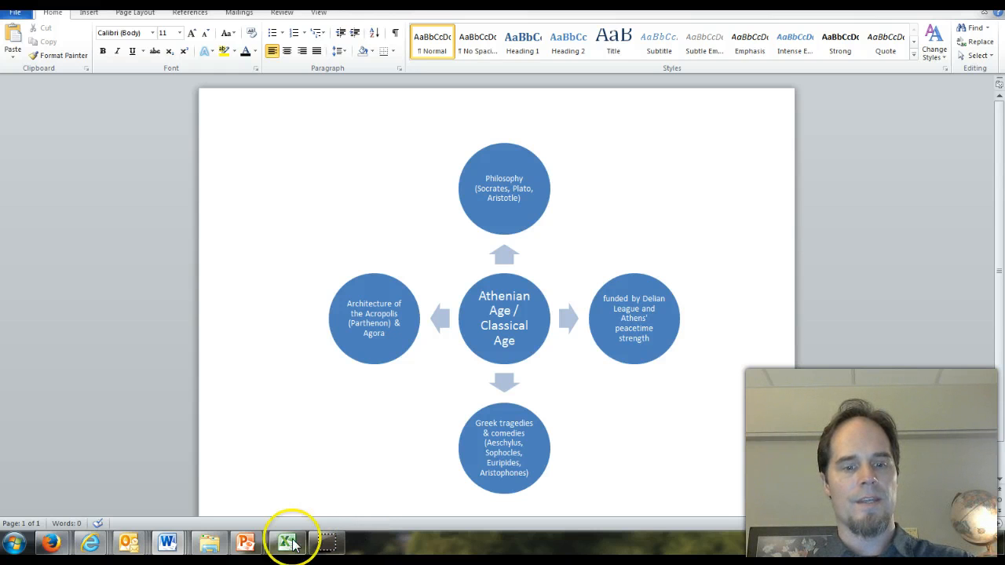
mouse_move(167, 542)
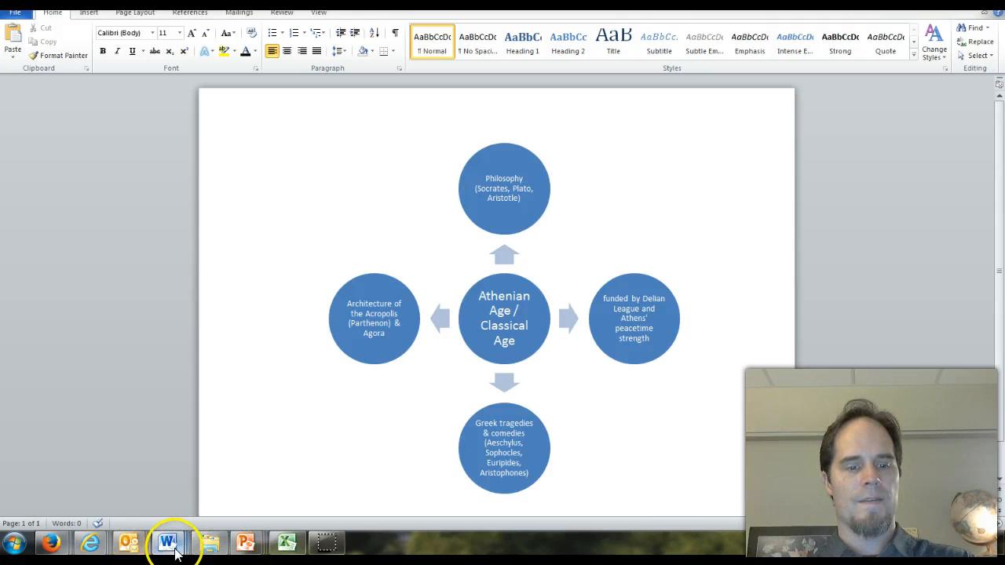
mouse_move(167, 542)
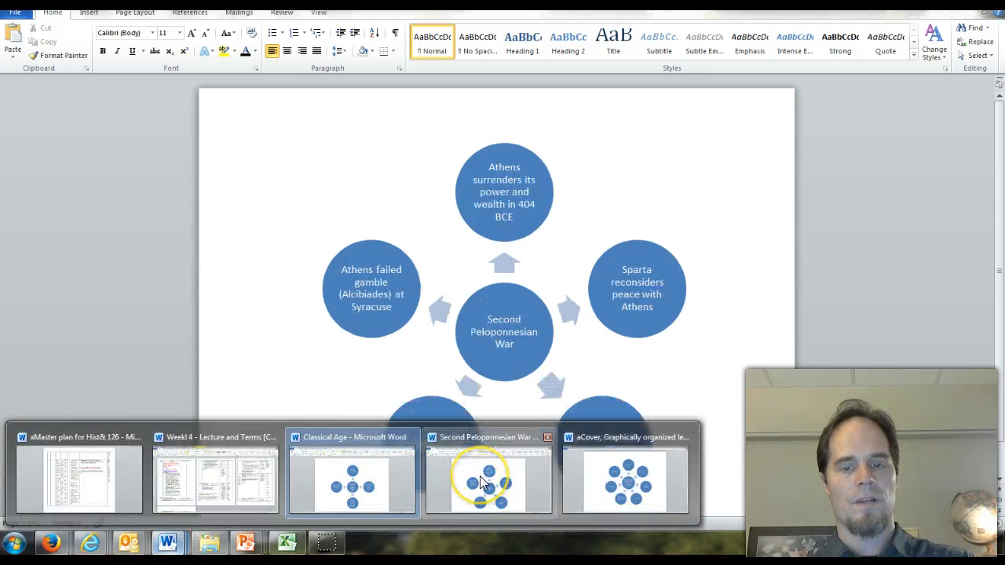
Bring the 'Second Peloponnesian War' document, with five event circles, to the front.
click(488, 479)
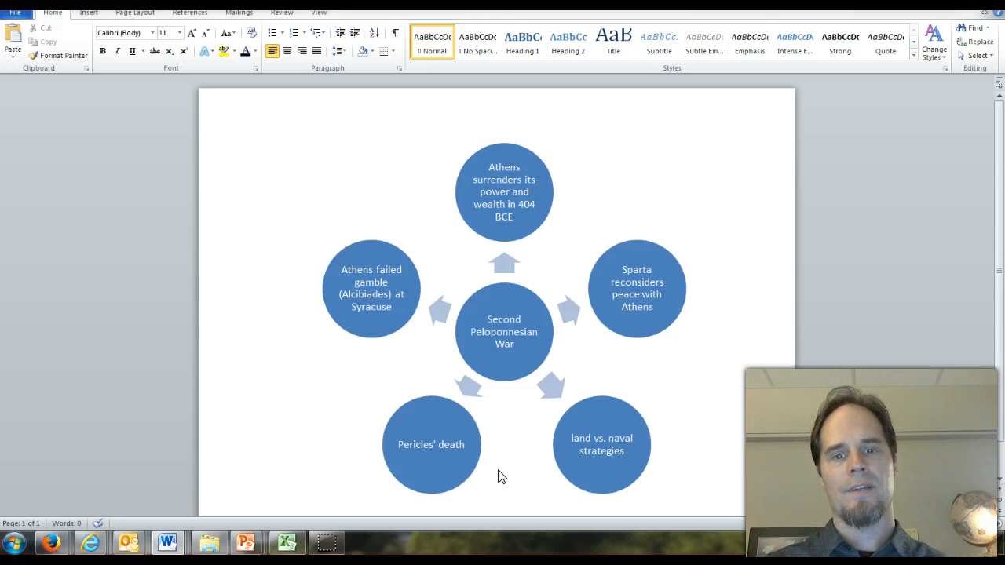
click(253, 492)
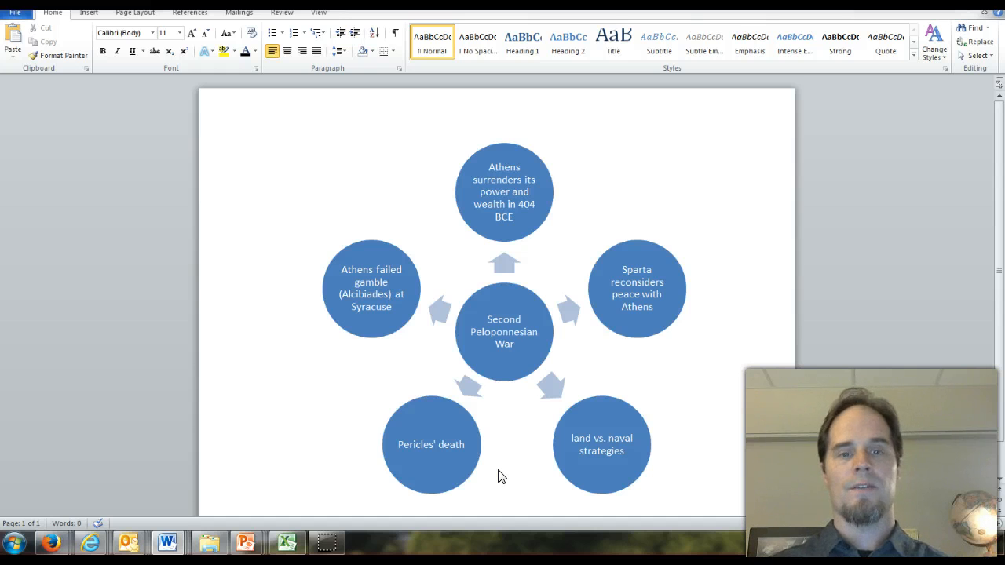
click(253, 492)
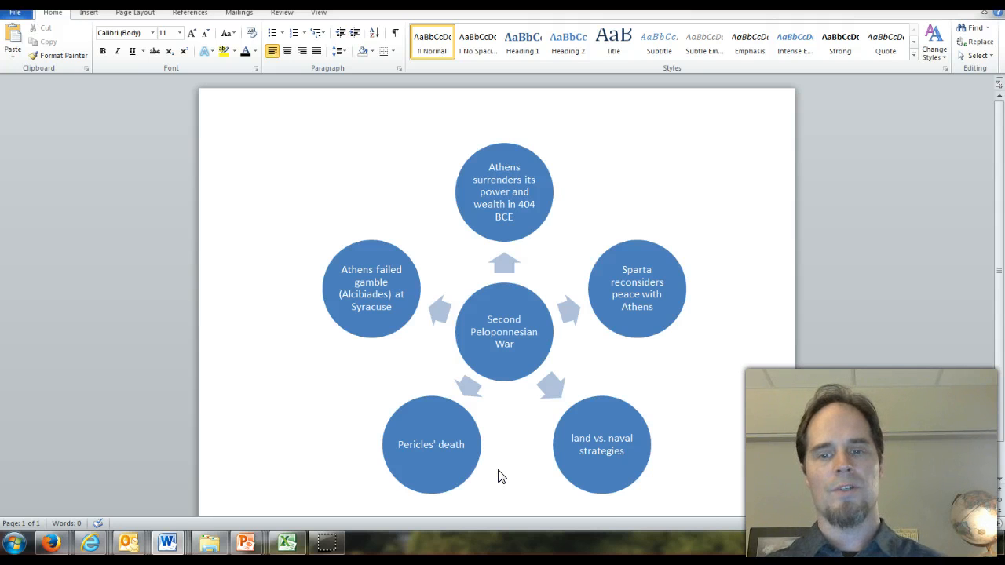
click(253, 492)
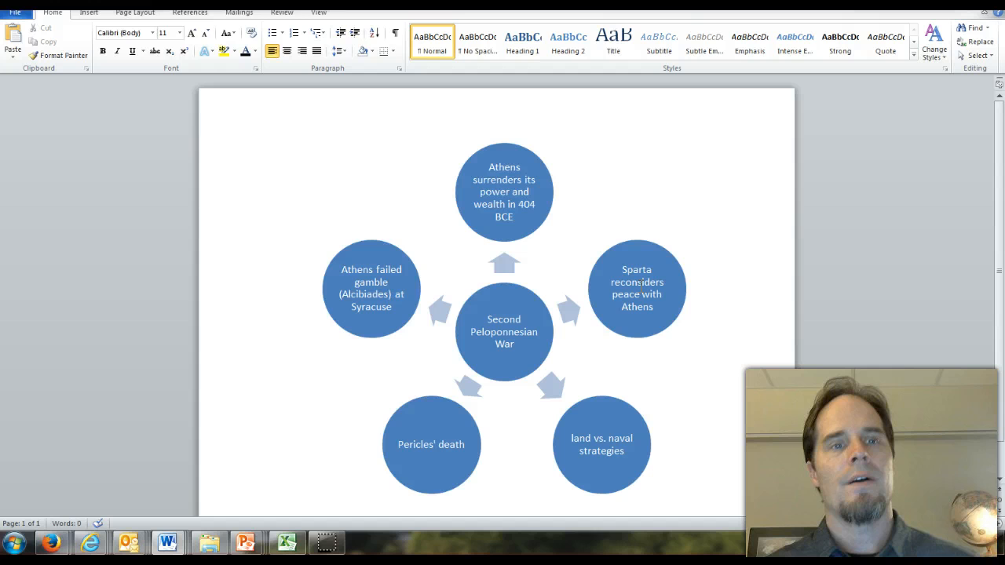
click(253, 493)
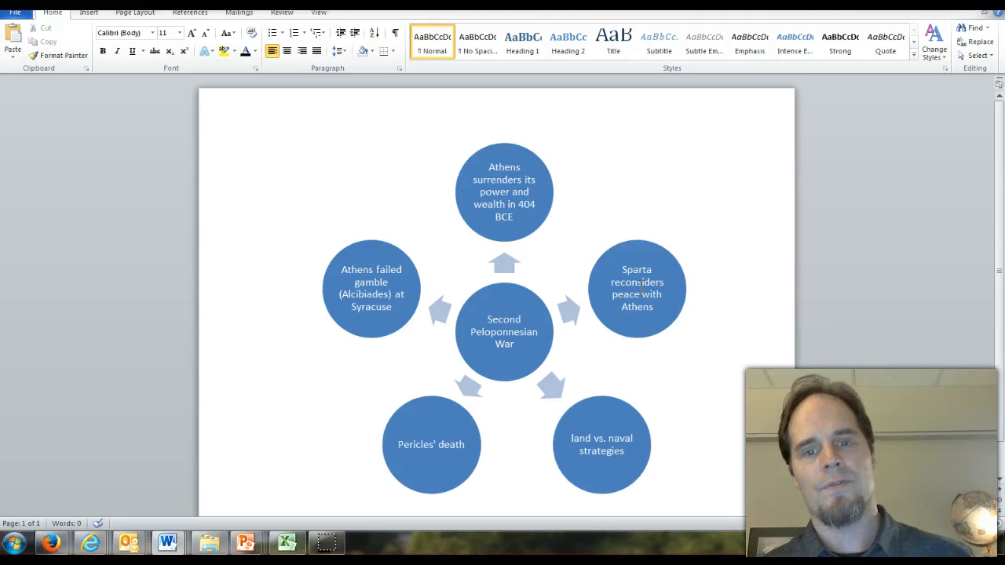
click(252, 492)
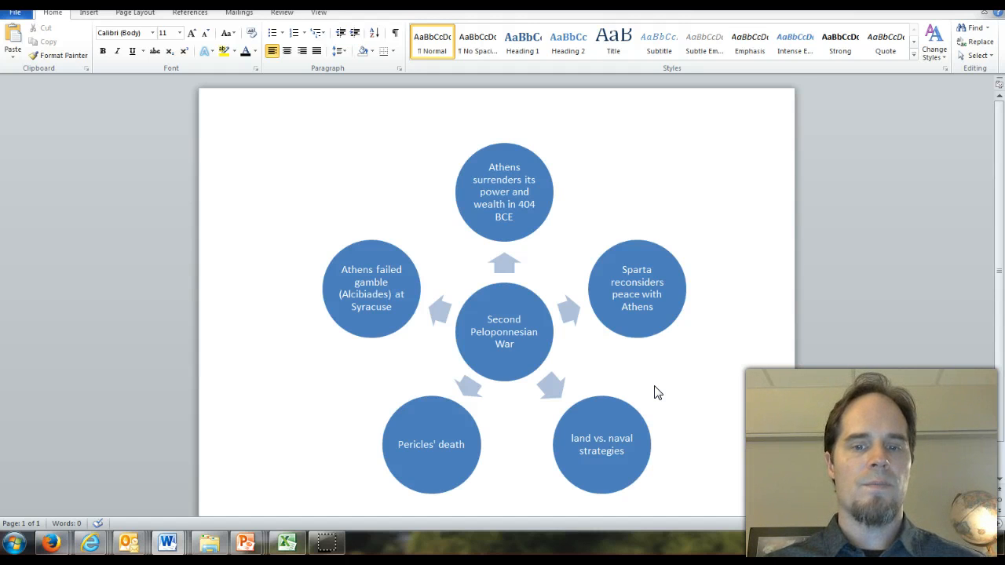
click(253, 493)
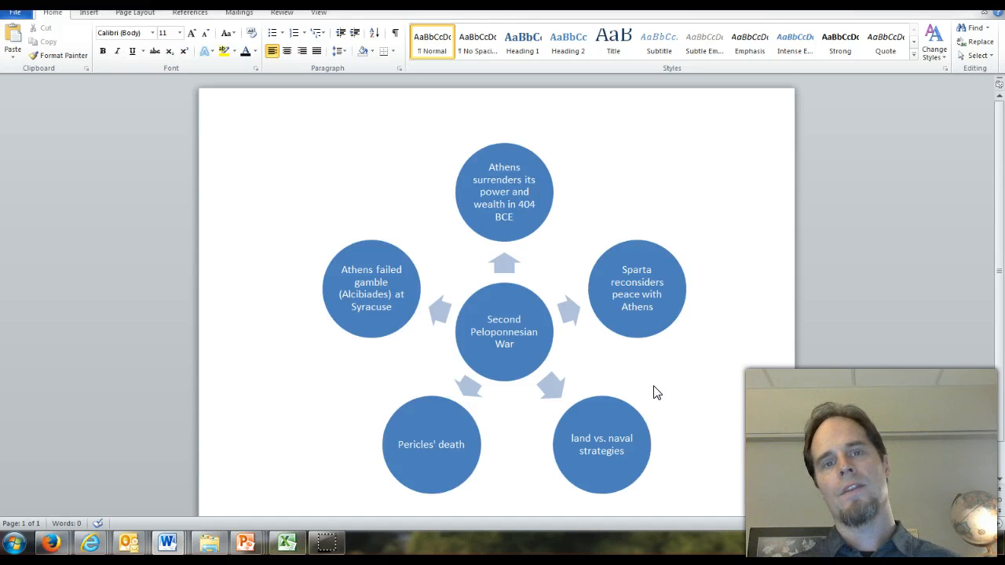
click(253, 492)
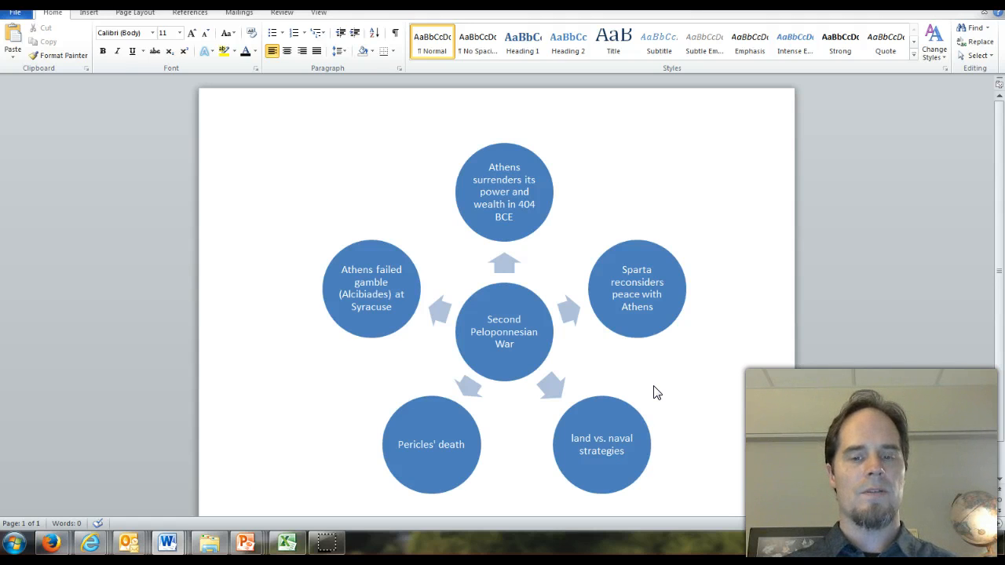
click(253, 492)
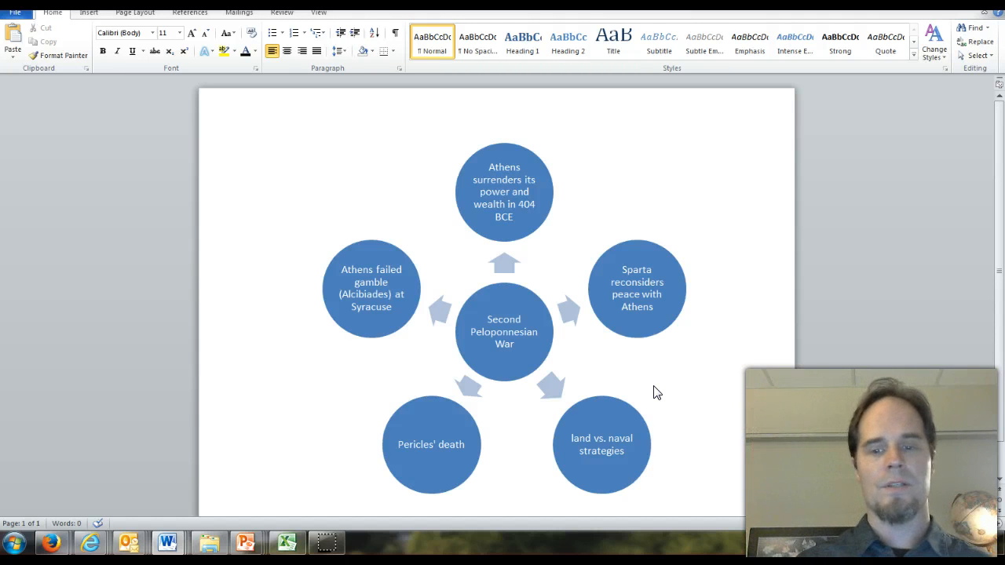
click(252, 493)
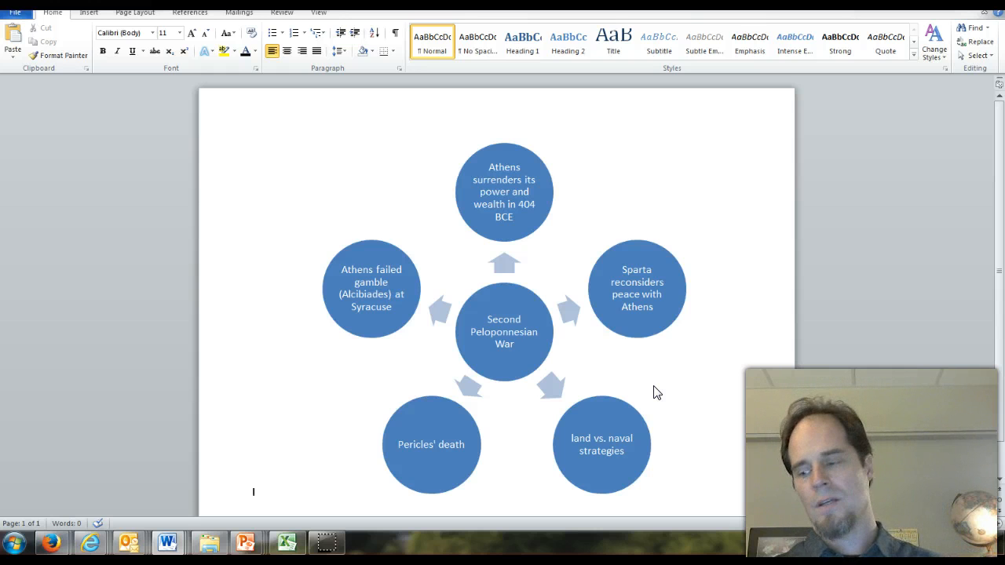
mouse_move(493, 359)
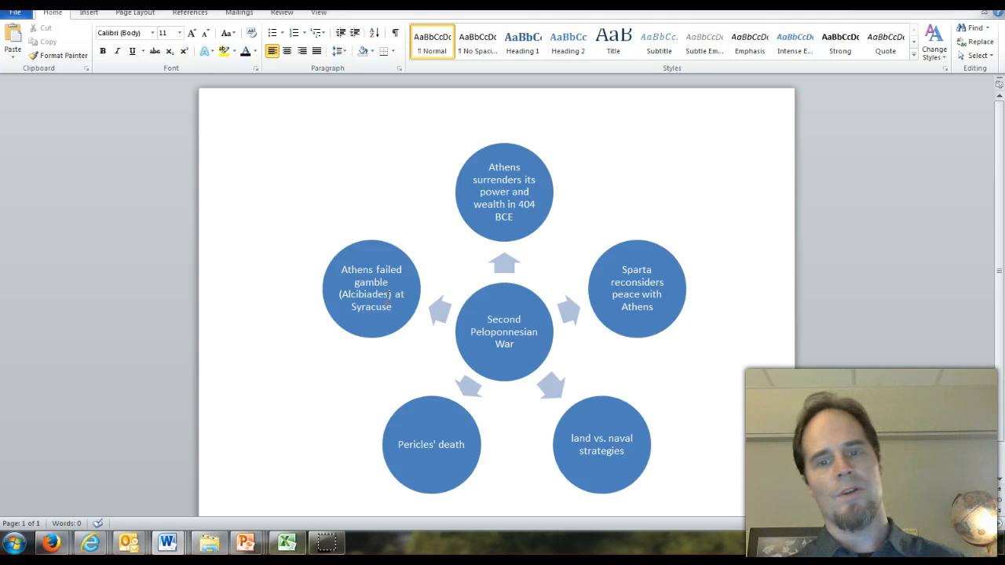
click(252, 492)
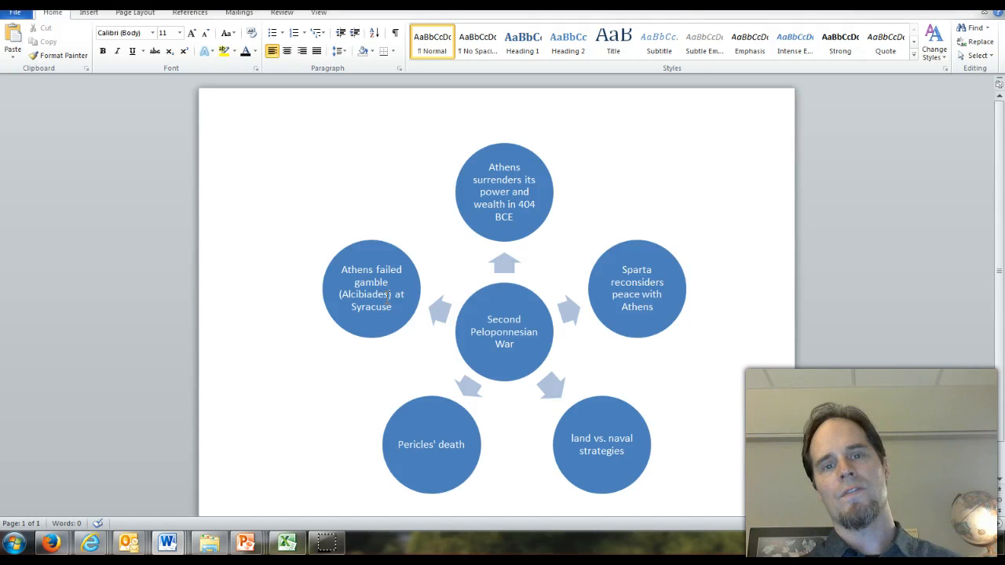
click(253, 492)
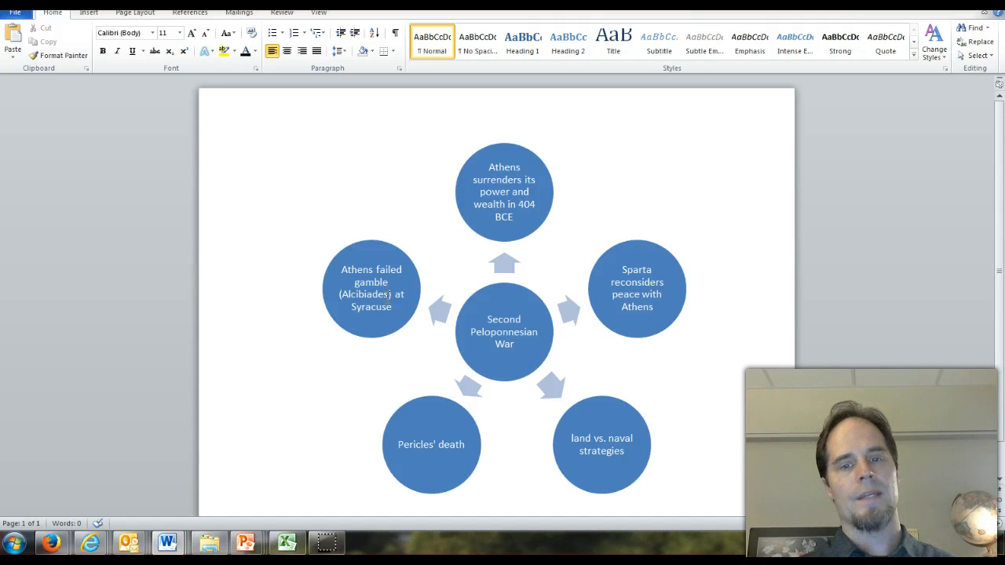
click(253, 492)
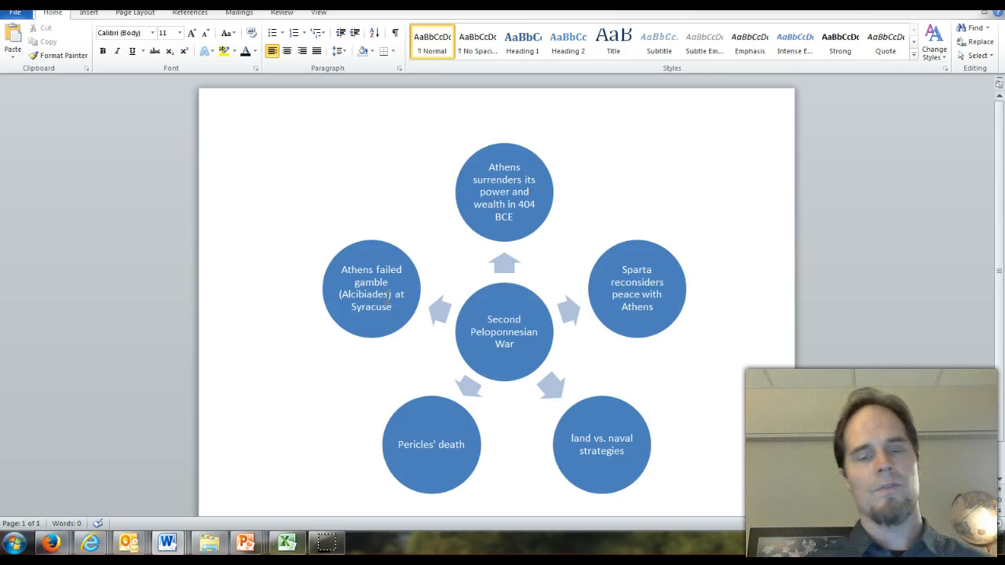
click(252, 492)
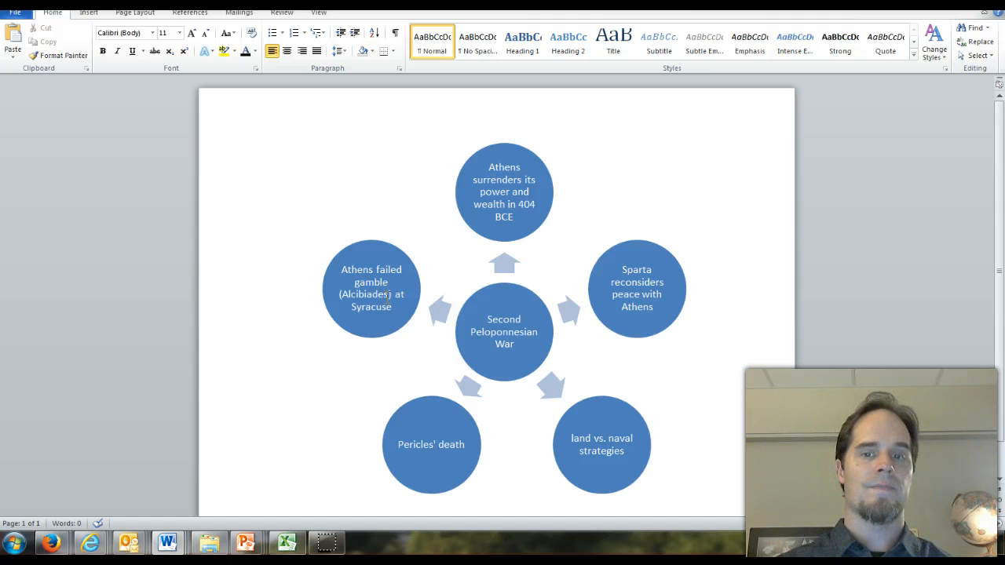
click(253, 492)
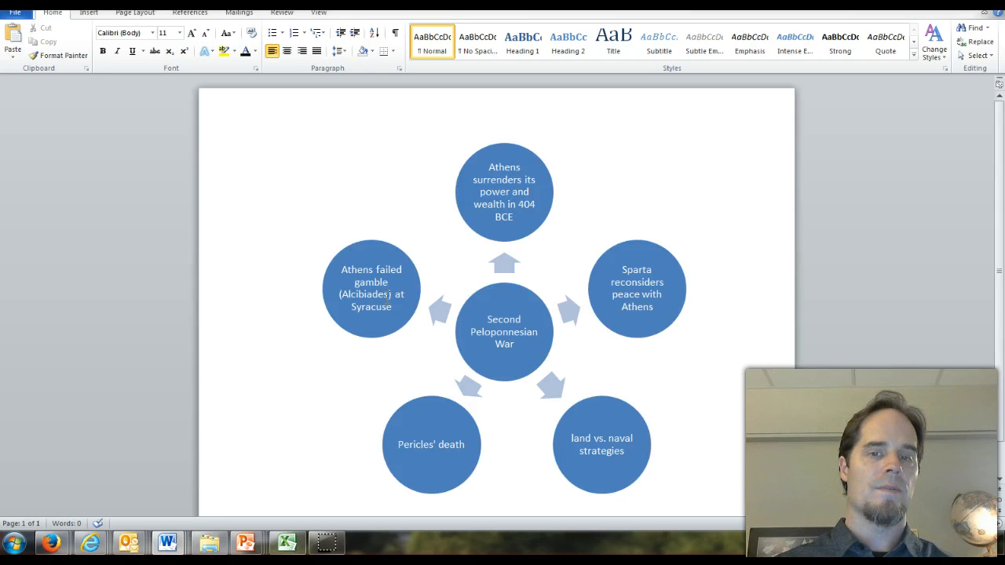
click(253, 492)
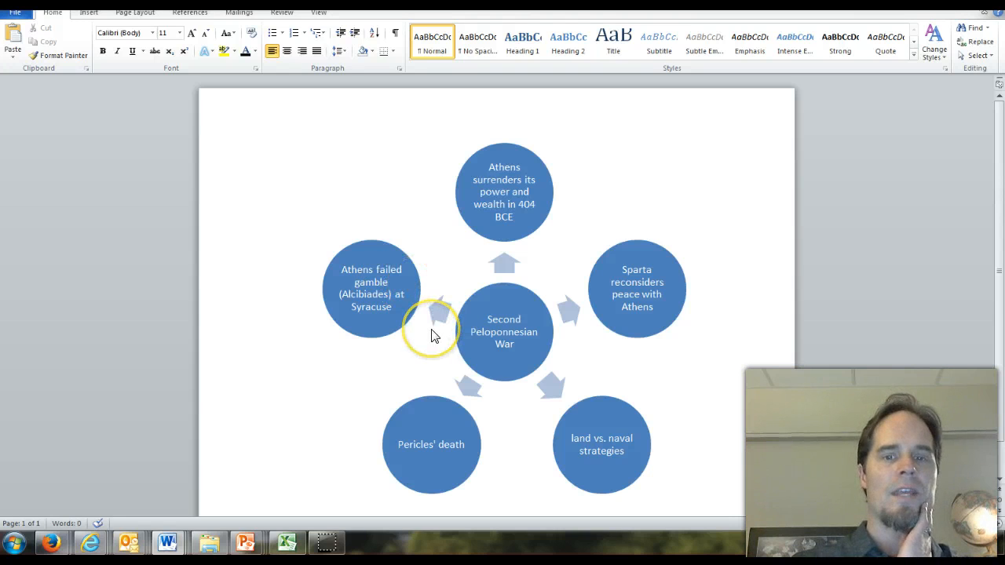
mouse_move(274, 82)
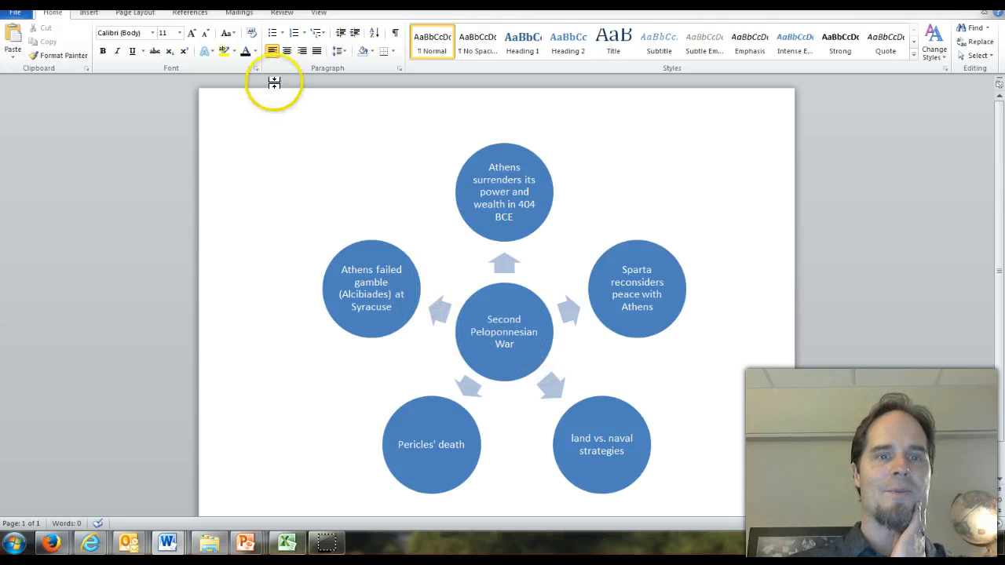